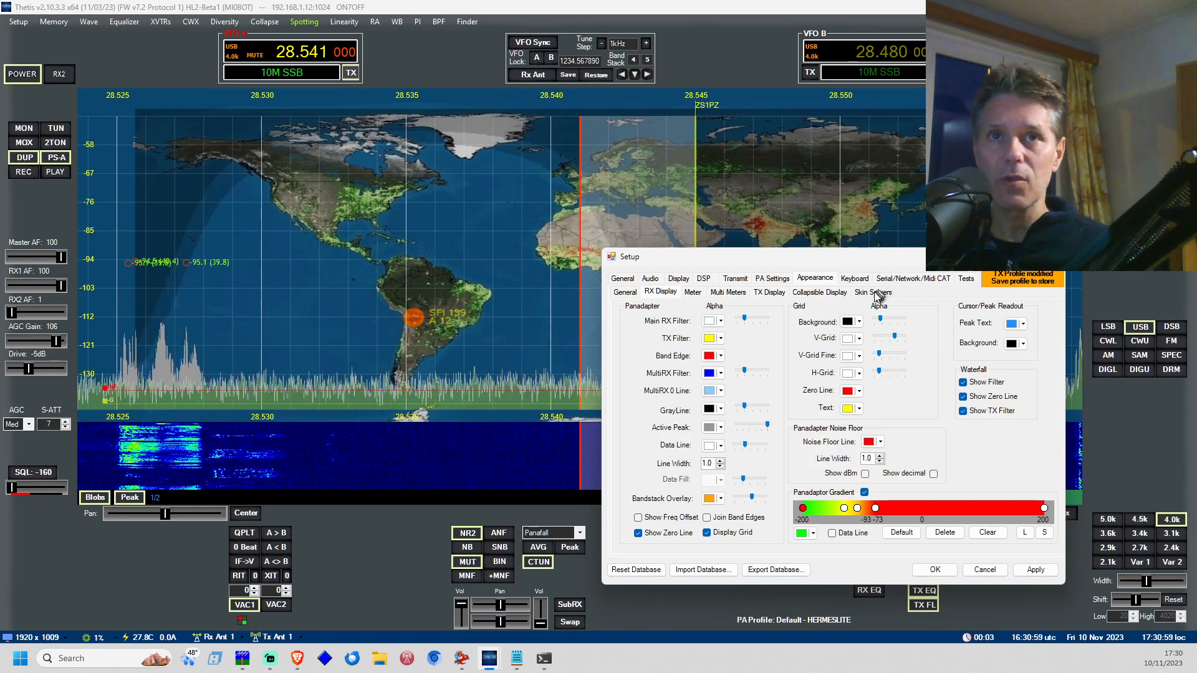
# Point the Skin Server setting at W1AEX's many skins and refresh its skin list
pyautogui.click(872, 292)
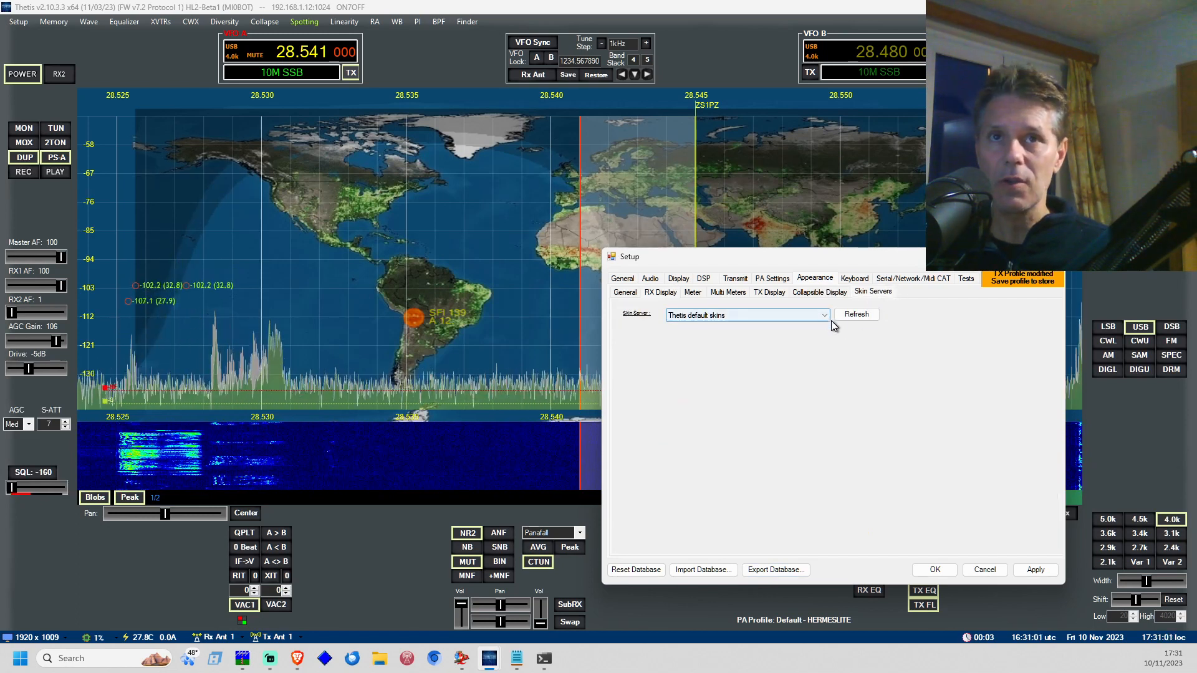
pyautogui.click(856, 314)
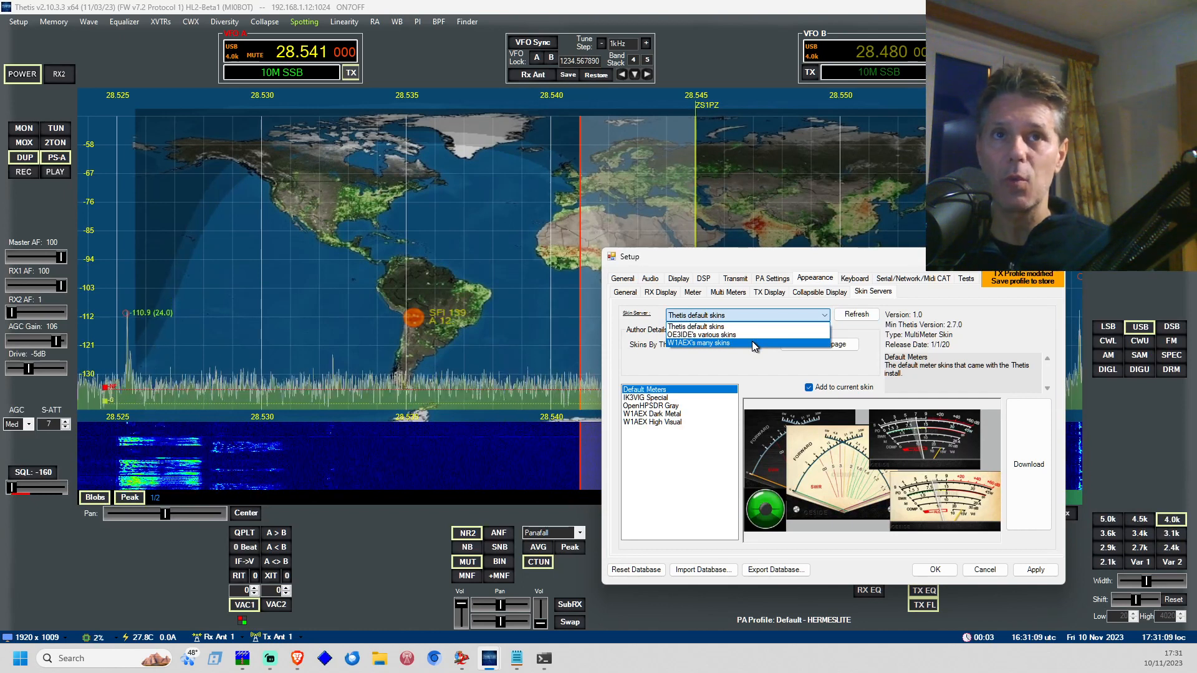
pyautogui.click(698, 343)
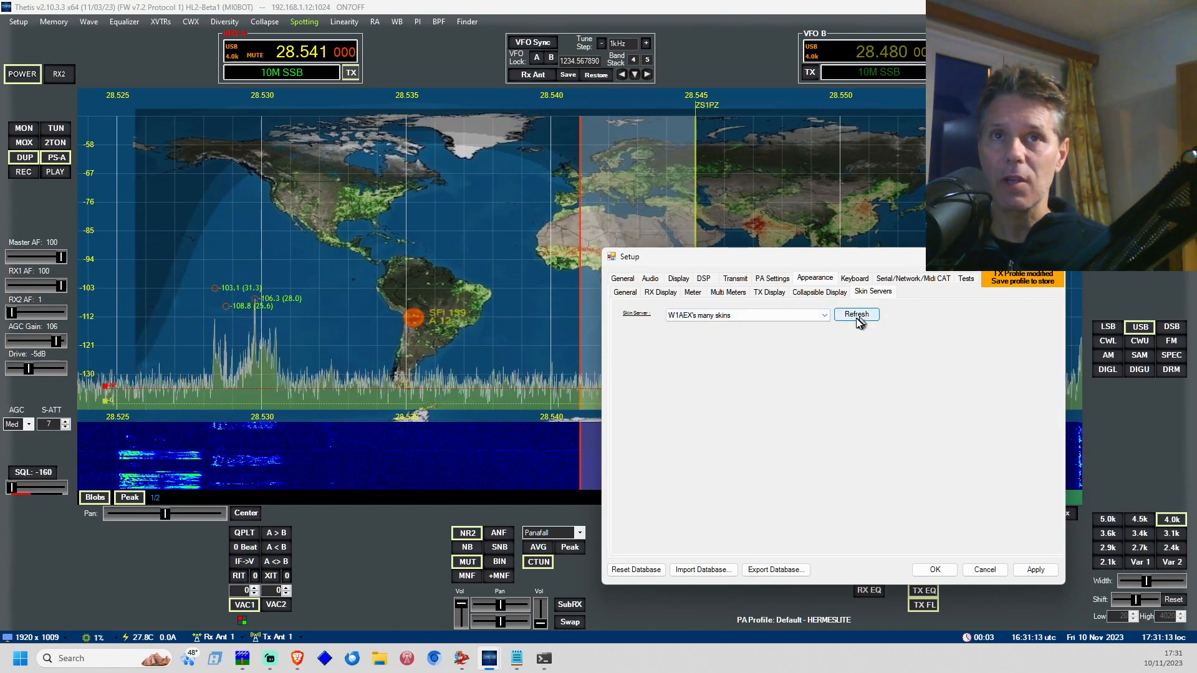
pyautogui.click(855, 314)
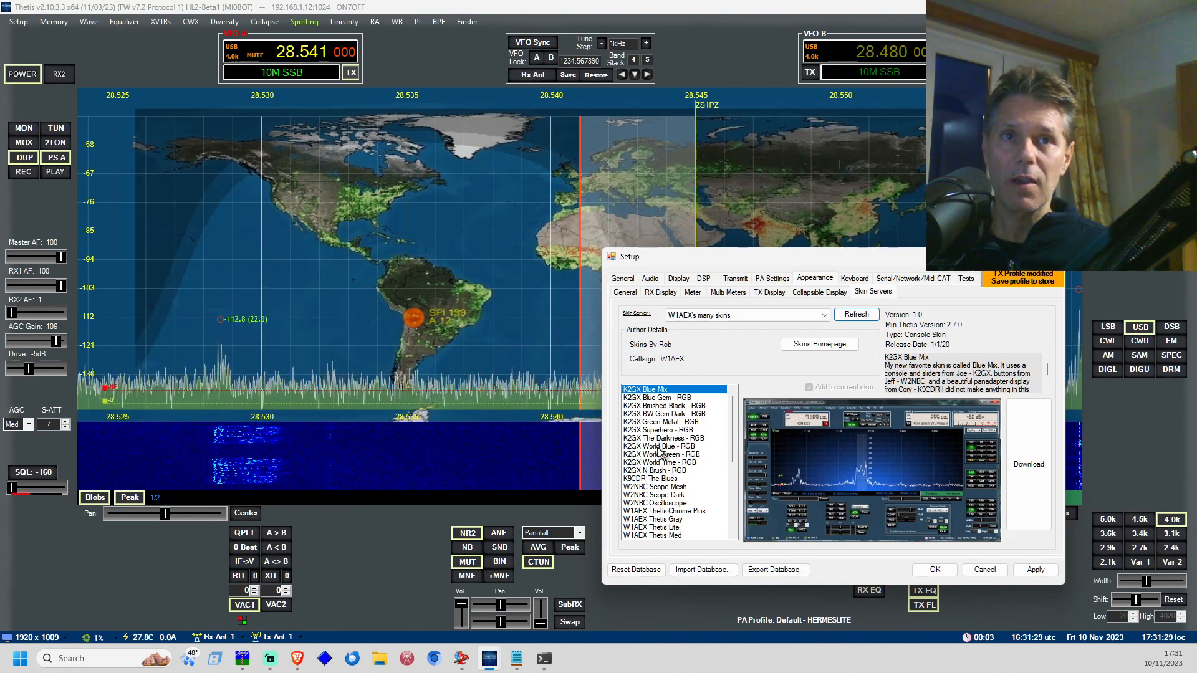
# Download the K2GX World Blue - RGB skin from the server and apply the settings
pyautogui.click(658, 447)
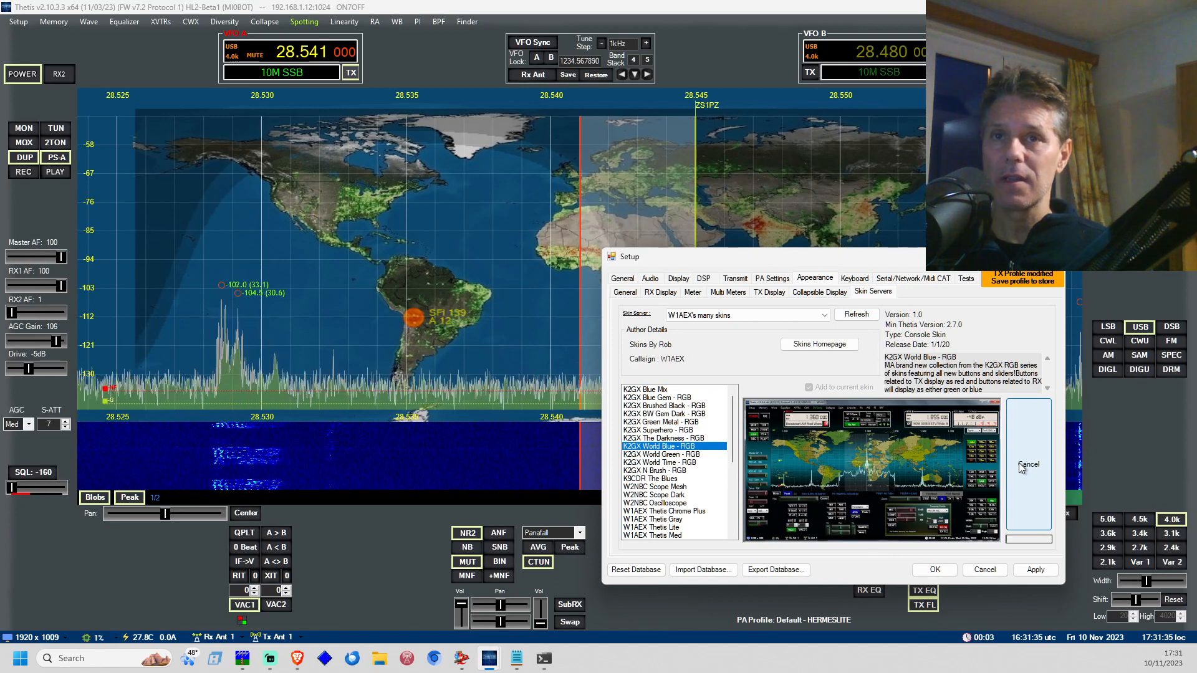
pyautogui.click(1035, 570)
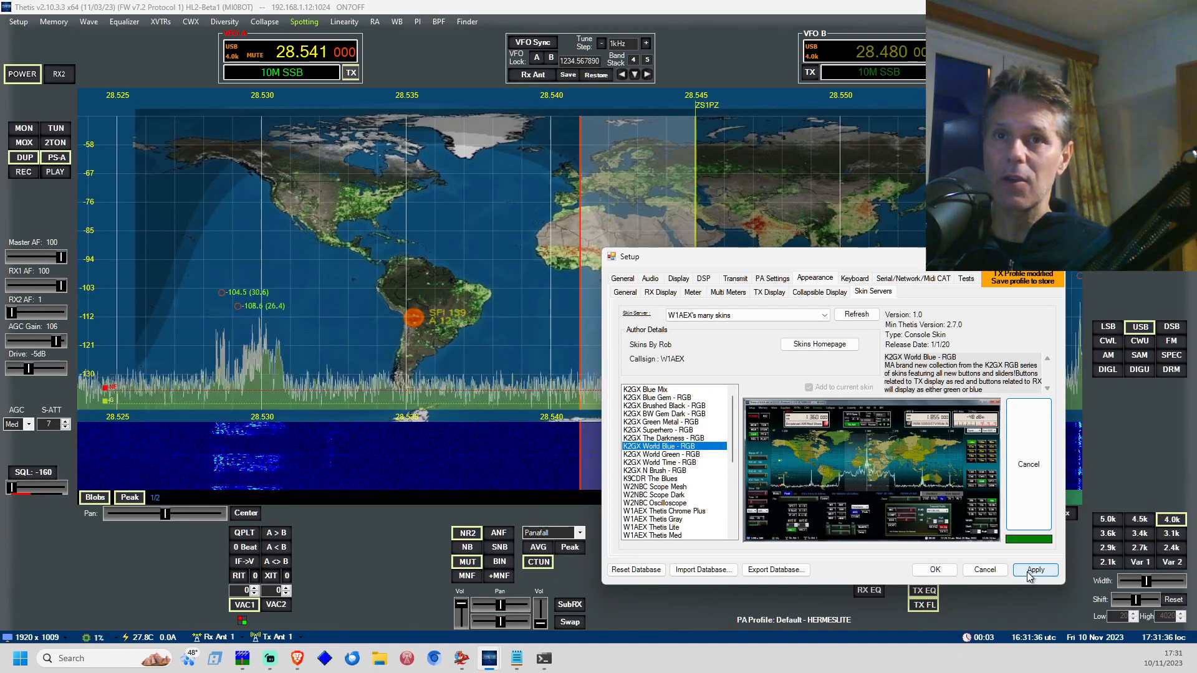
pyautogui.click(1035, 569)
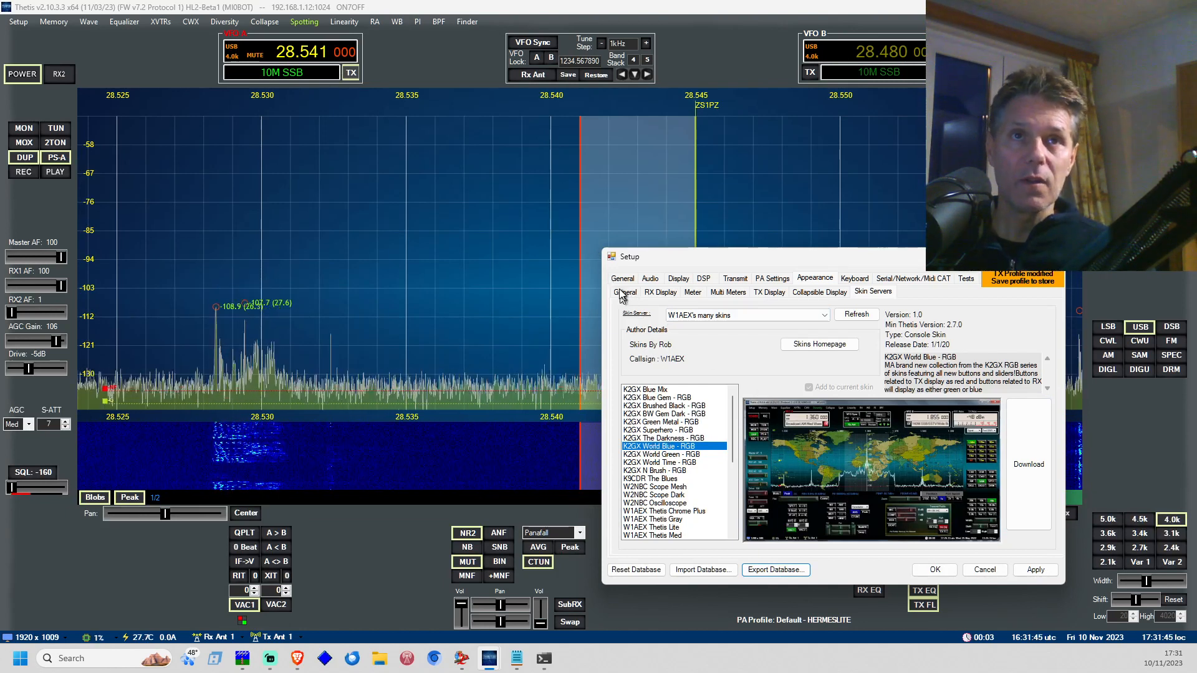
# Make K2GX World Blue the active console skin under Appearance > General and confirm with OK
pyautogui.click(624, 292)
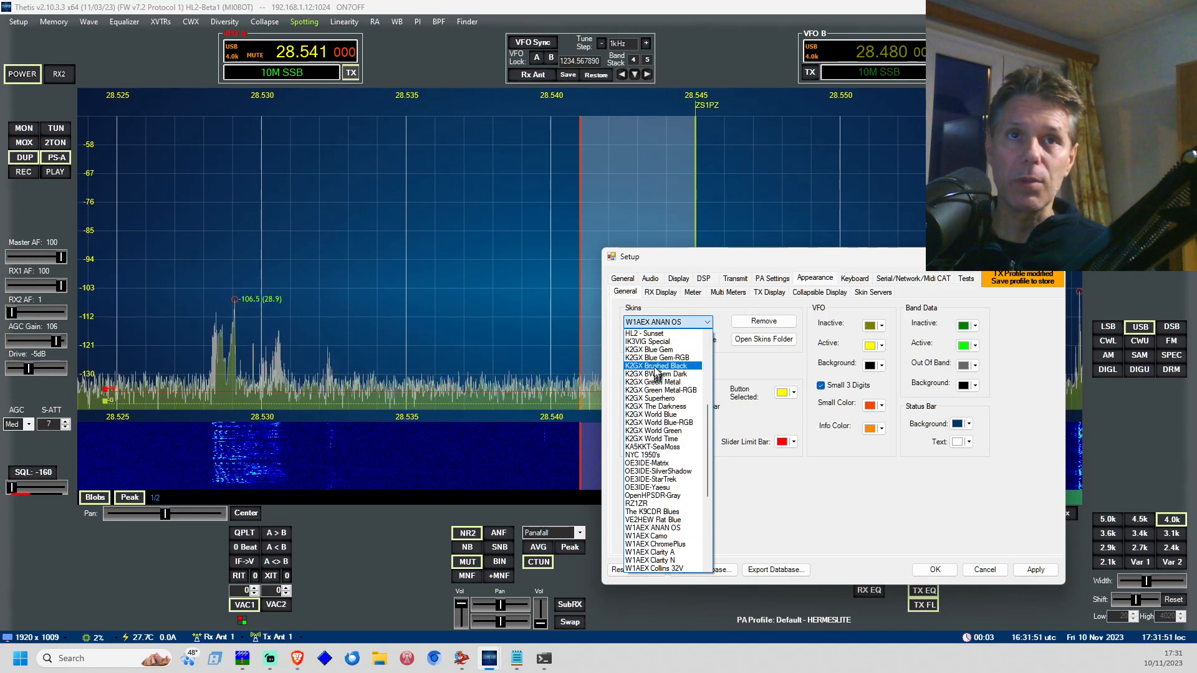
pyautogui.click(651, 415)
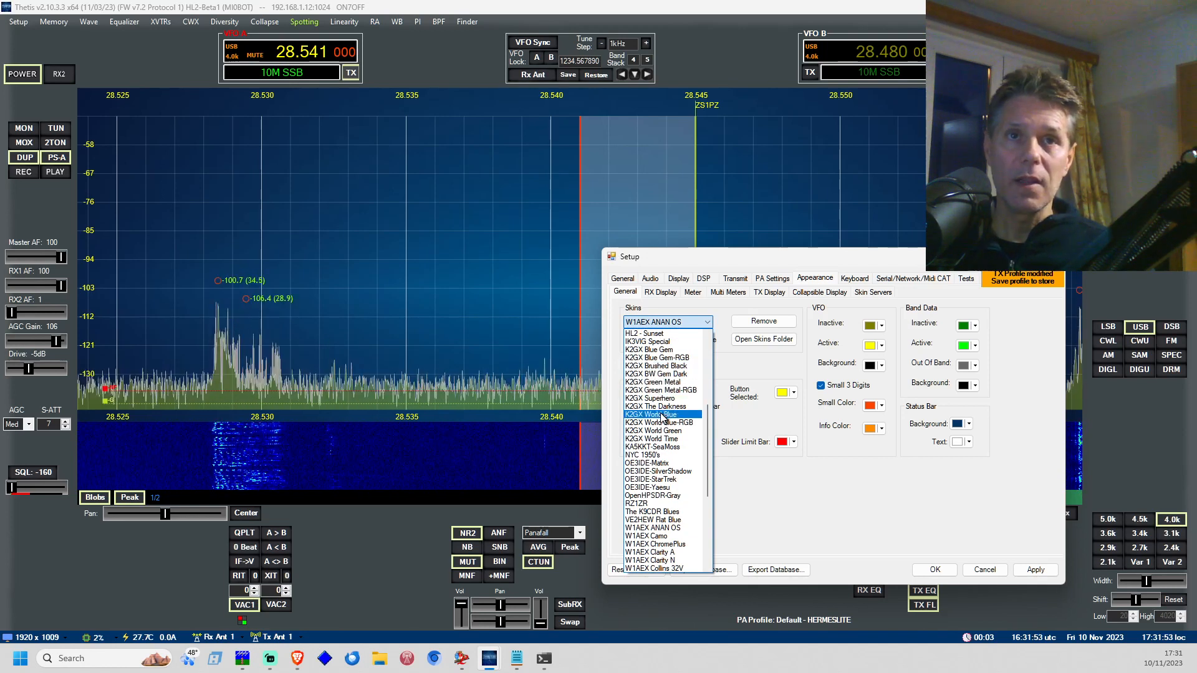
pyautogui.click(659, 416)
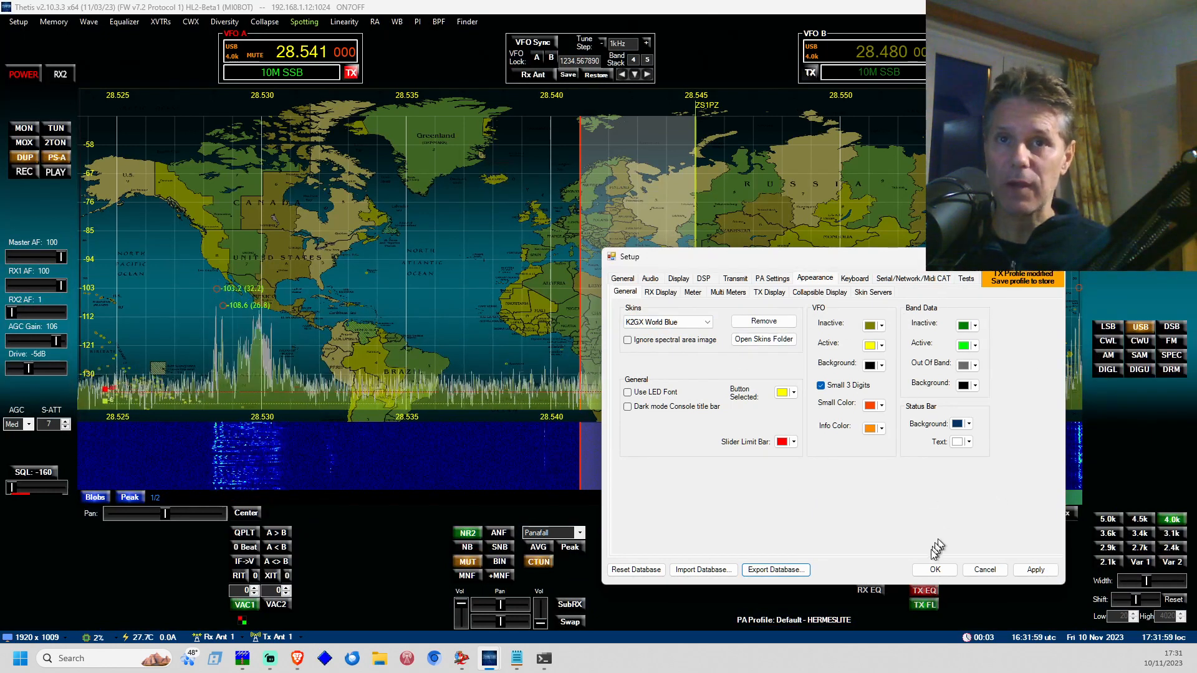
pyautogui.click(935, 570)
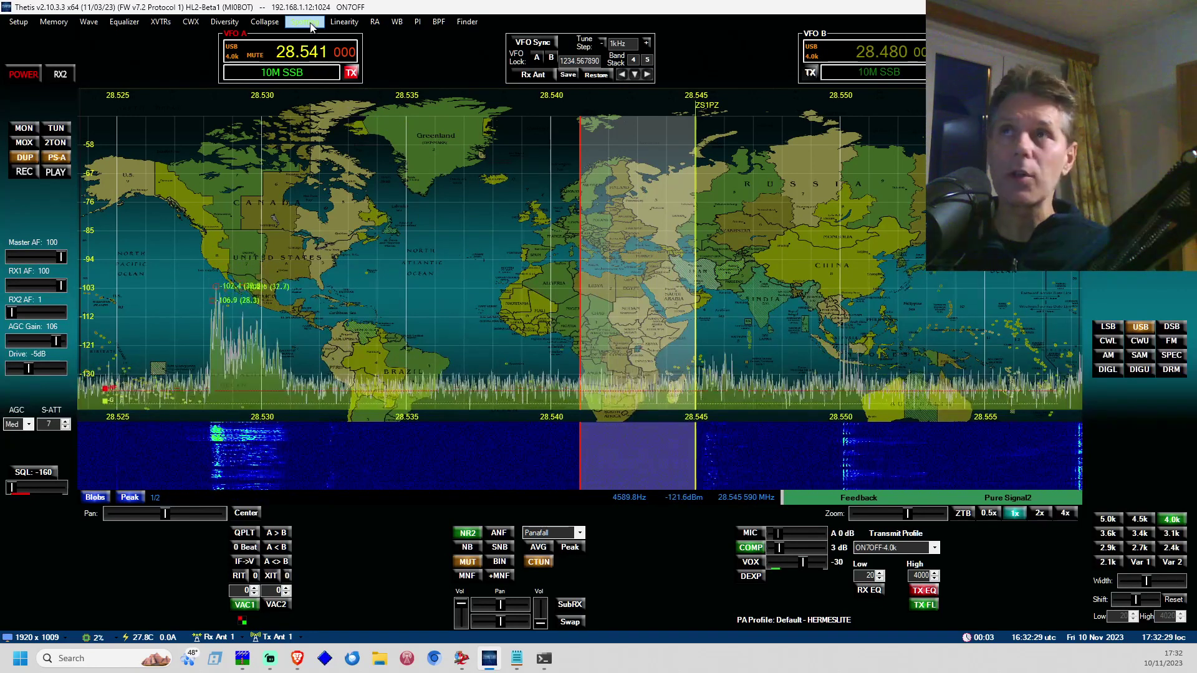
# Bring up the DX / SWL Spotter window from the Spotting menu
pyautogui.click(303, 22)
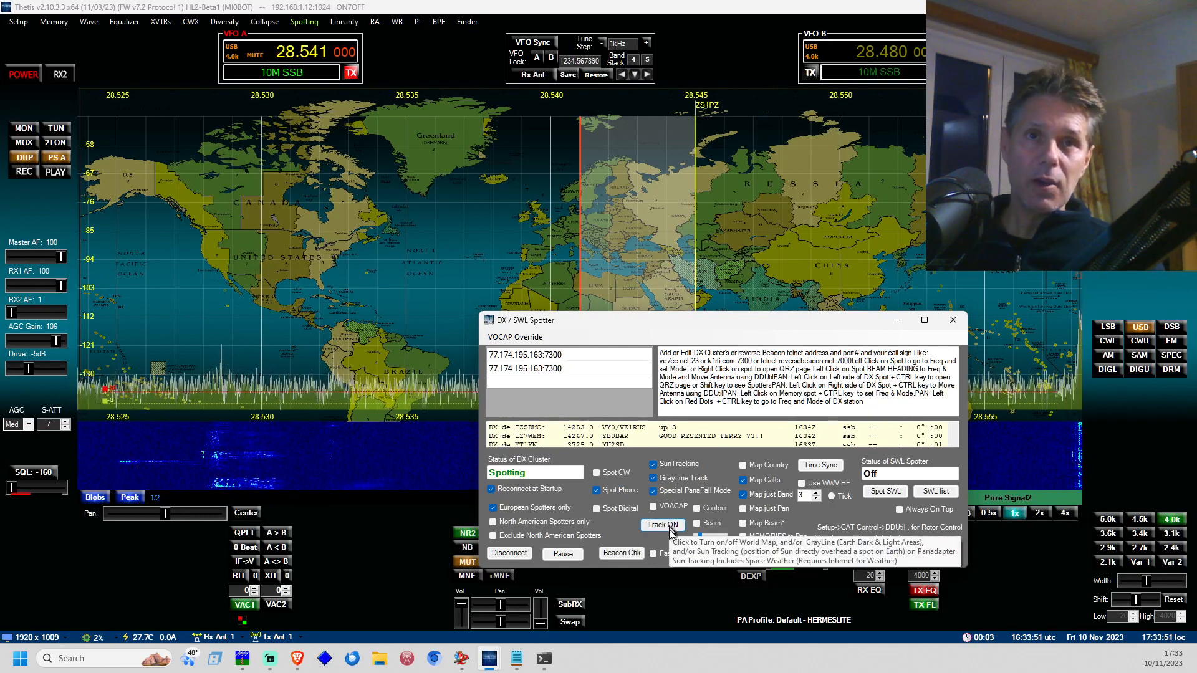
# Turn on Track so the grey-line world map with sun position overlays the panadapter
pyautogui.click(662, 524)
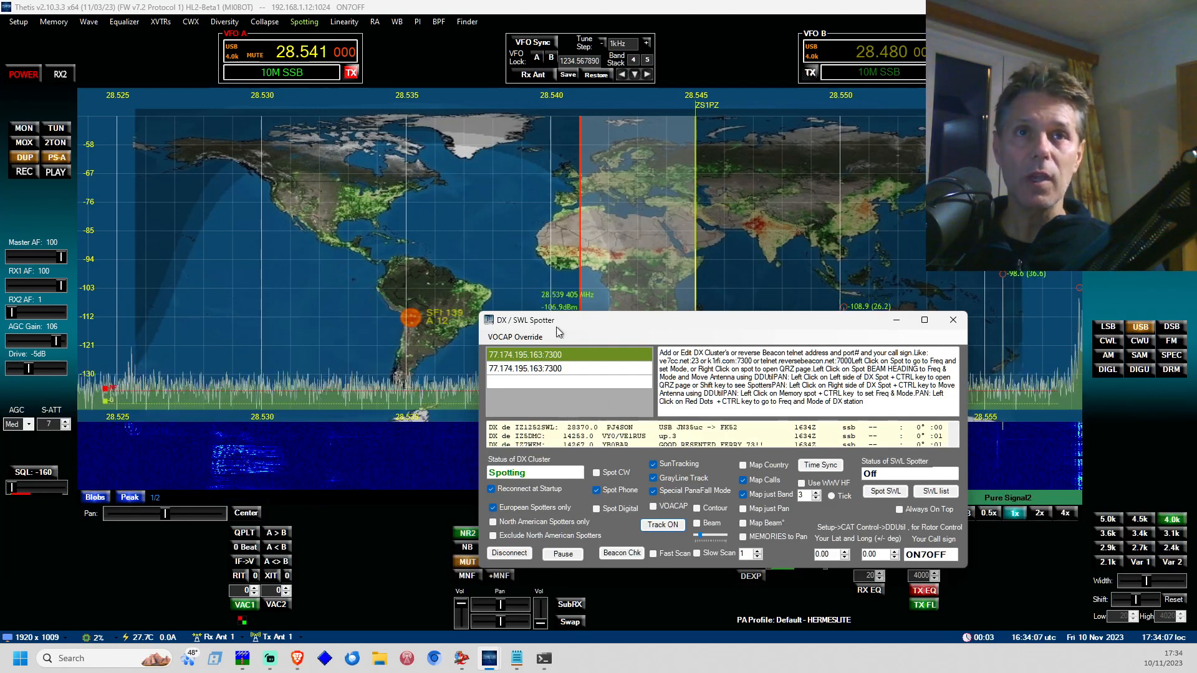
pyautogui.moveTo(664, 530)
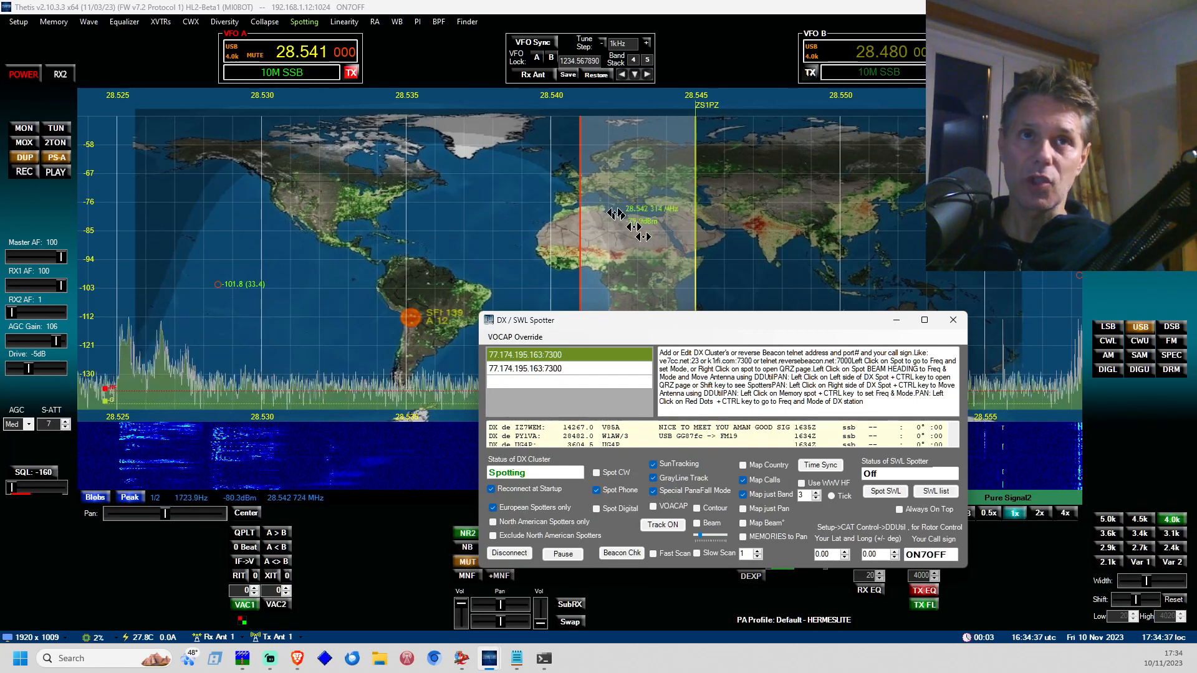
pyautogui.click(662, 525)
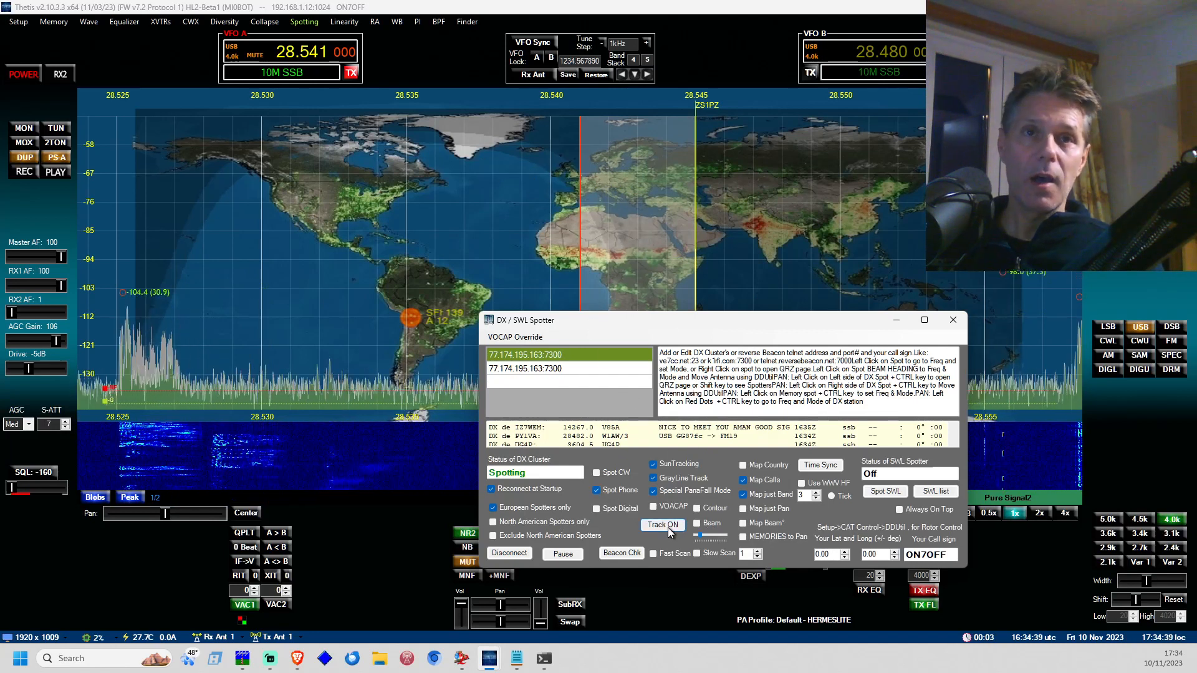
pyautogui.moveTo(675, 506)
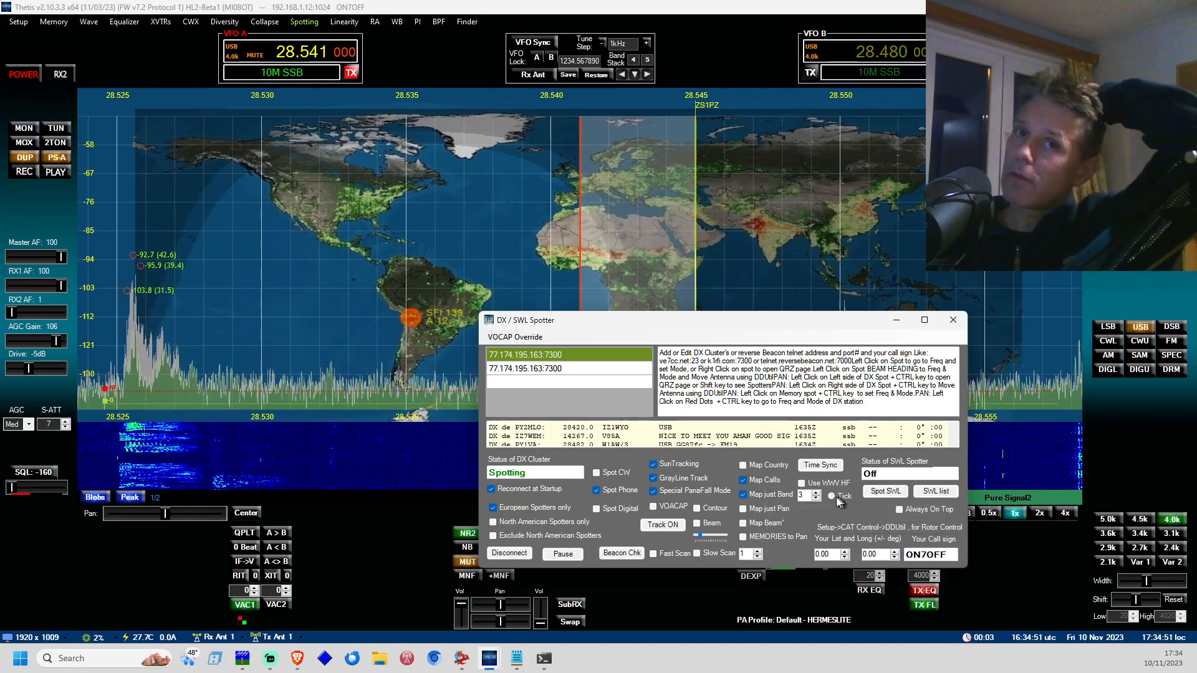
pyautogui.moveTo(803, 481)
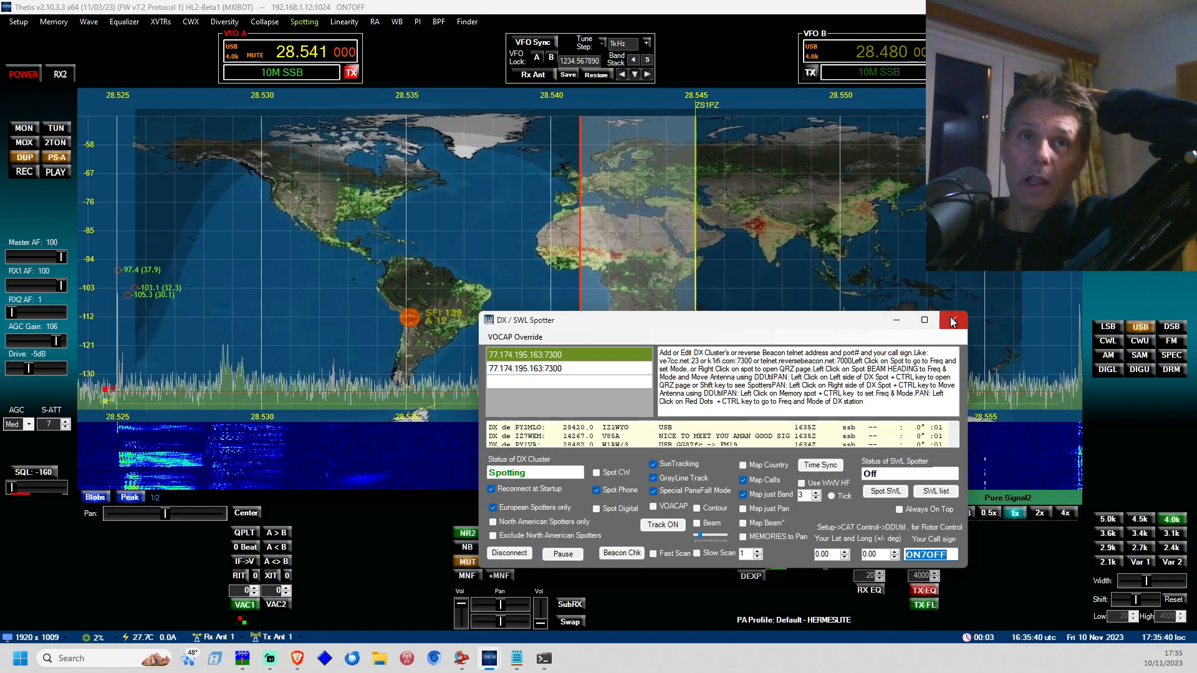
# Close the DX spotter and show the Setup window's Appearance > RX Display settings
pyautogui.click(953, 321)
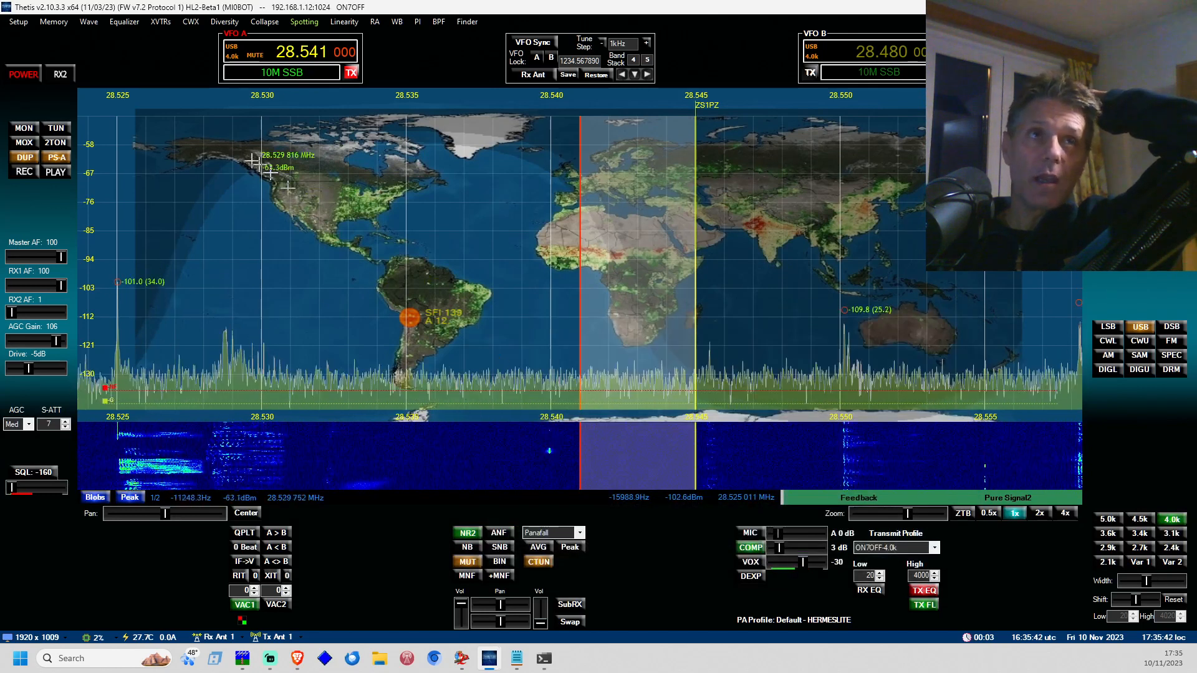
pyautogui.click(15, 21)
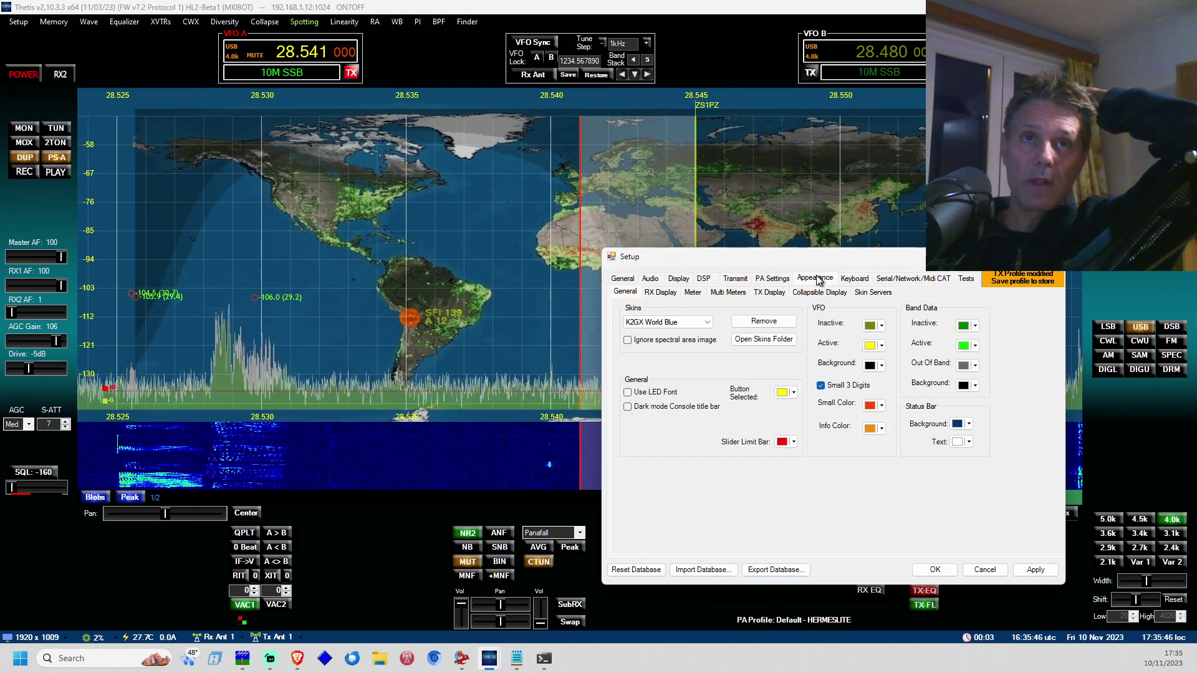
pyautogui.click(661, 292)
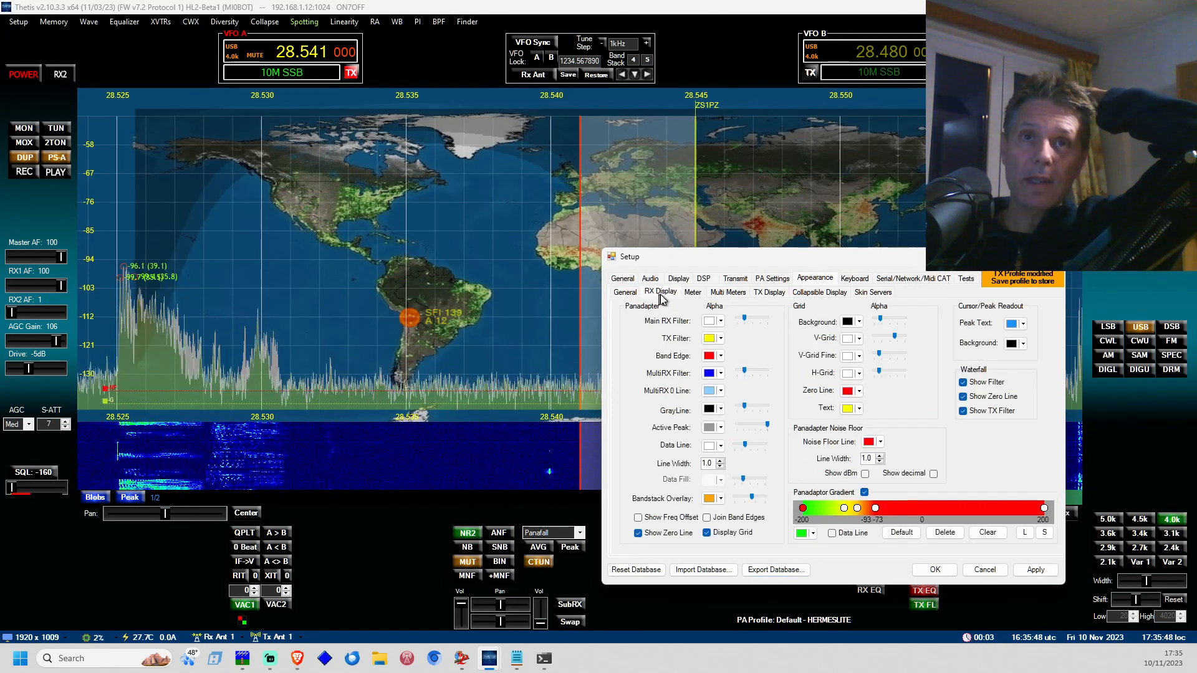